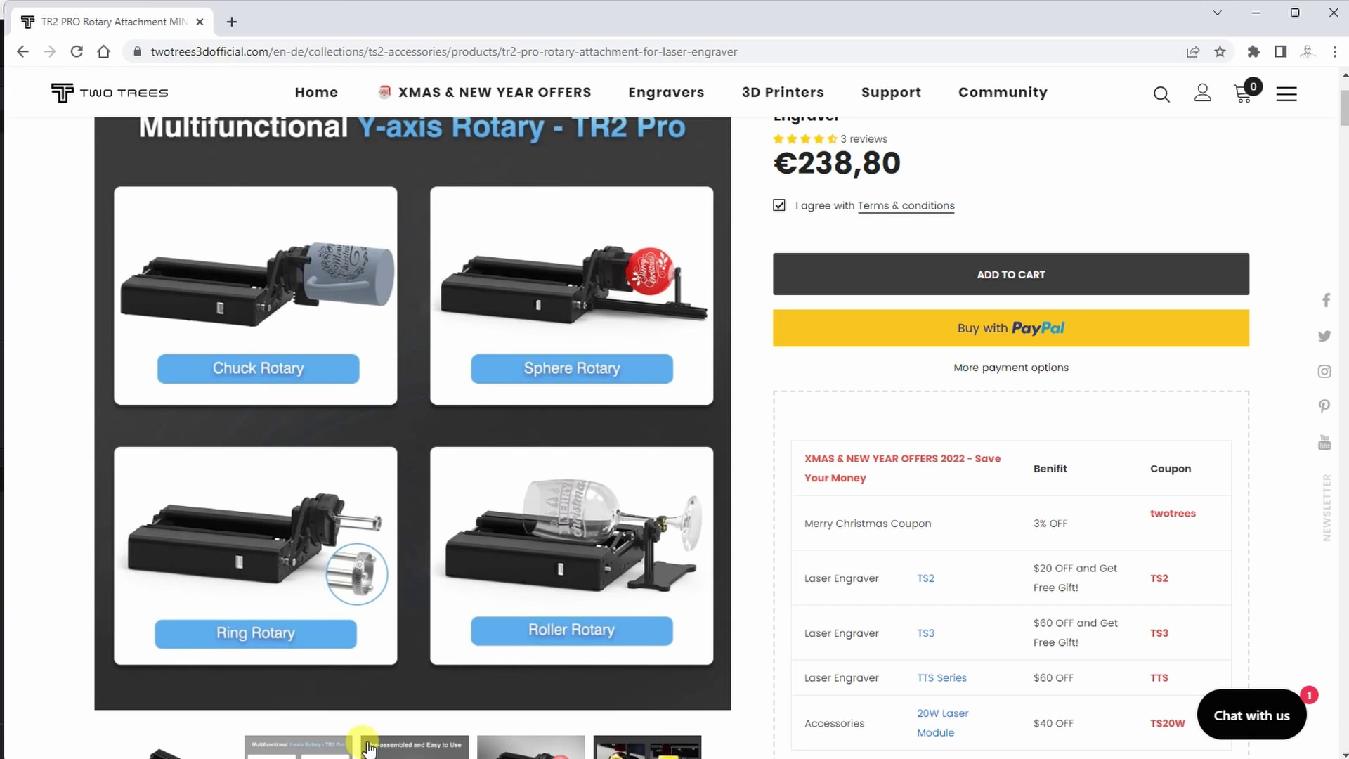
# View the TR2 Pro pre-assembled and sphere ornament gallery images, then scroll to the promo video
pyautogui.click(414, 745)
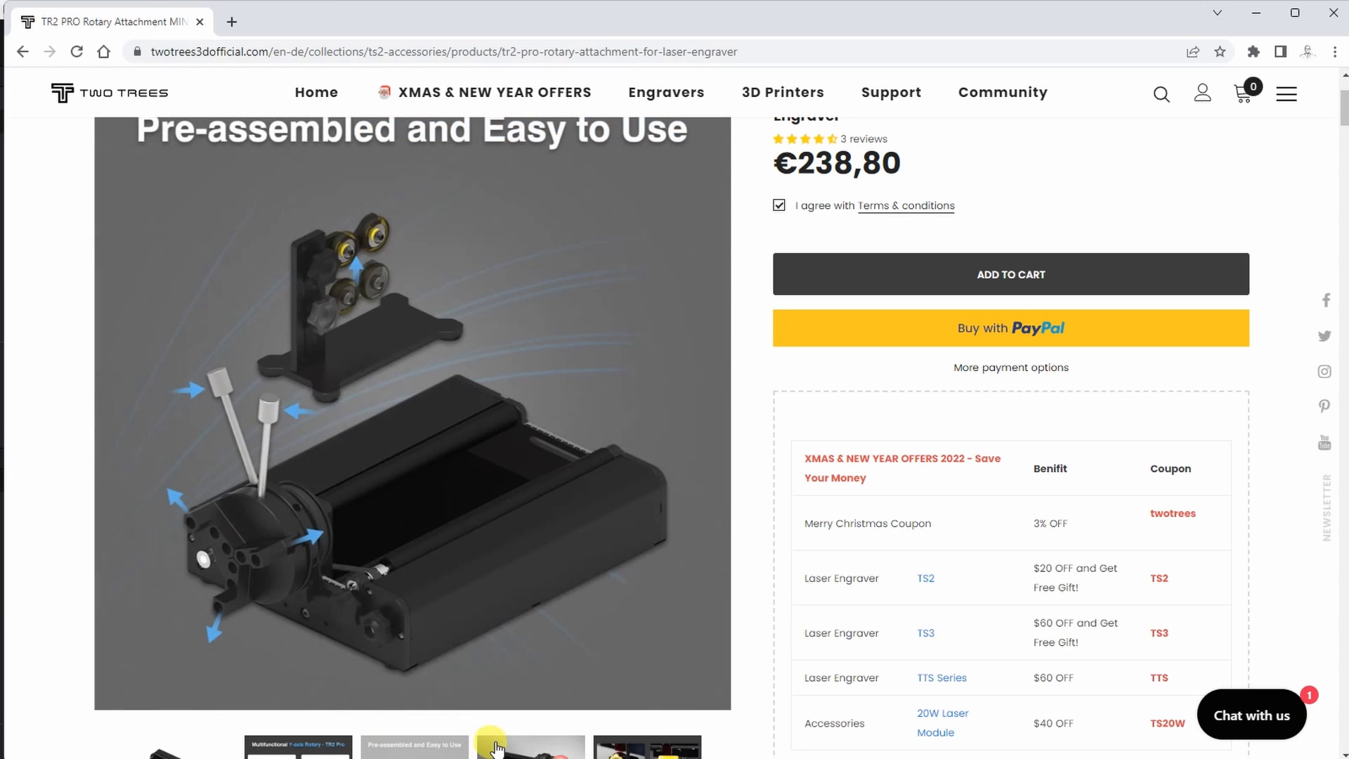
pyautogui.click(530, 745)
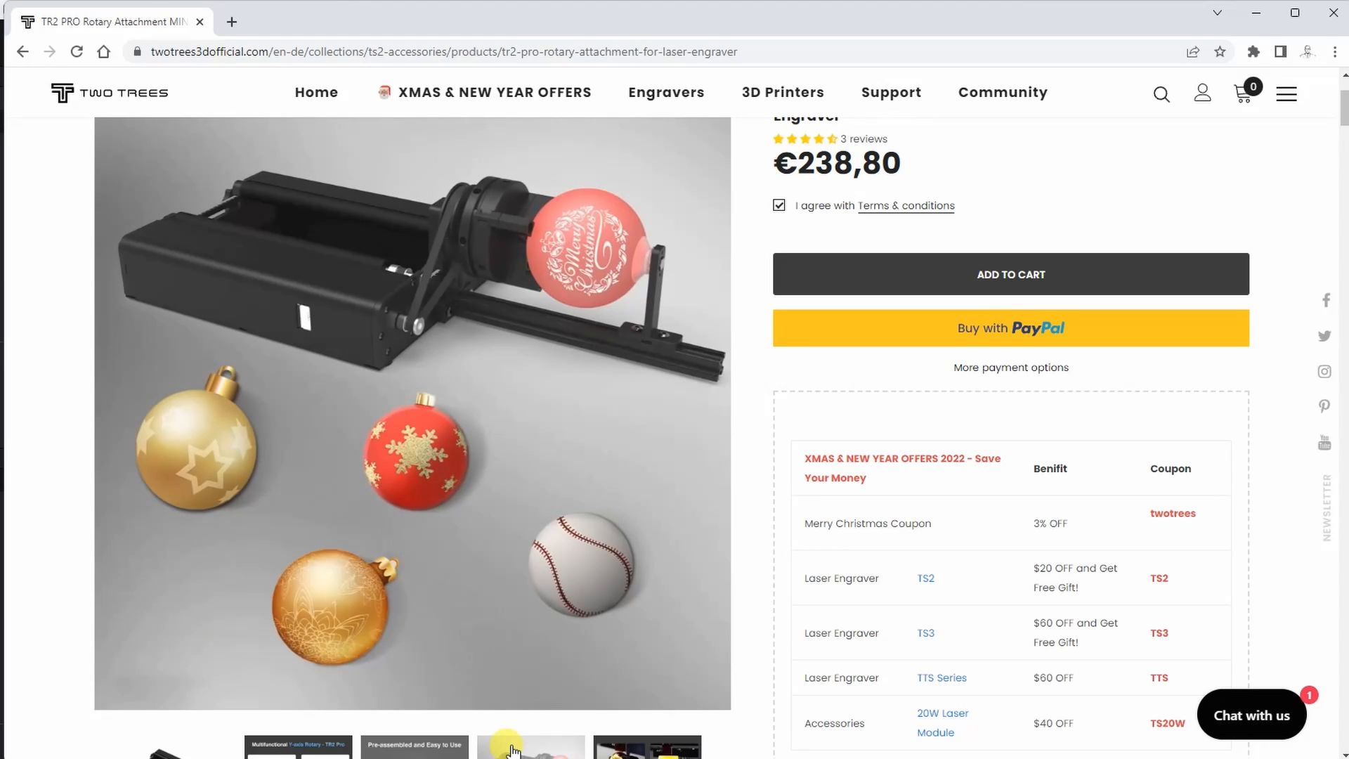
pyautogui.click(647, 746)
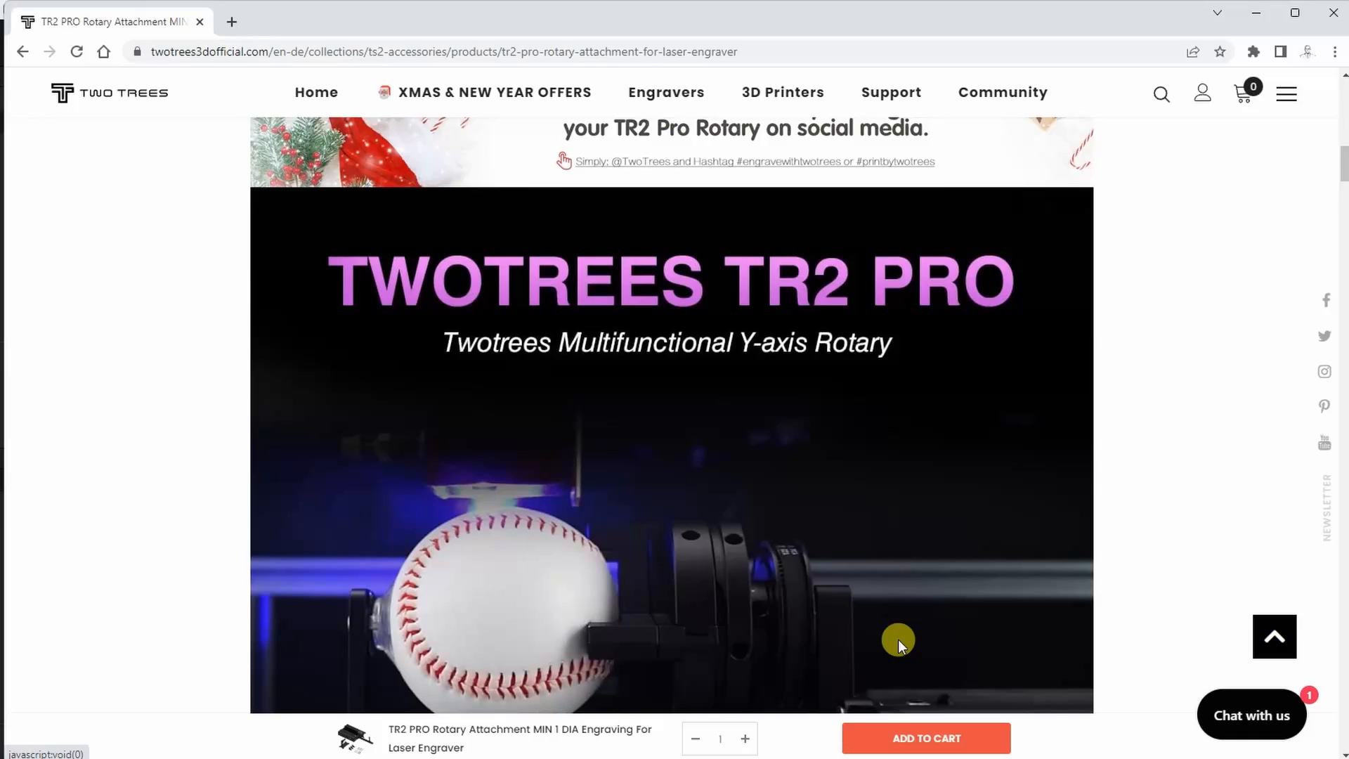
pyautogui.scroll(-3)
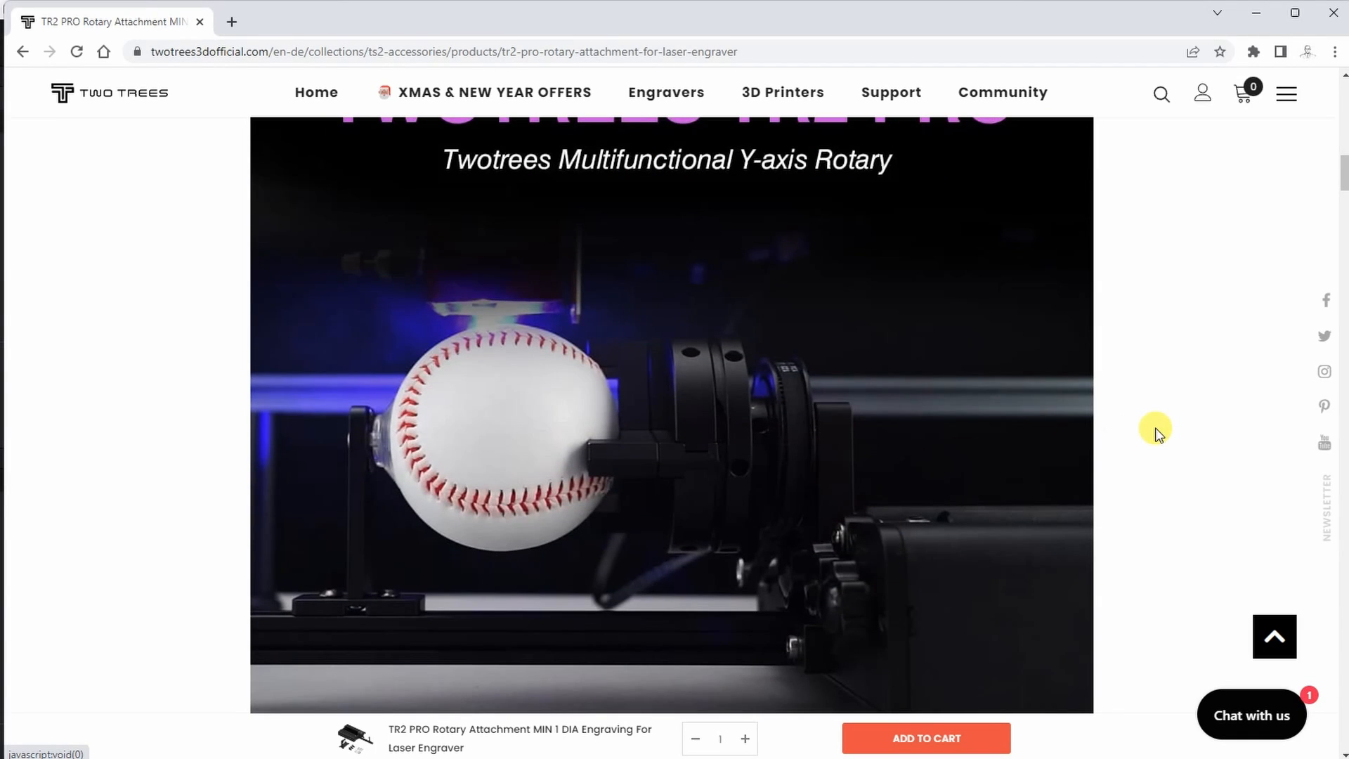
pyautogui.scroll(-3)
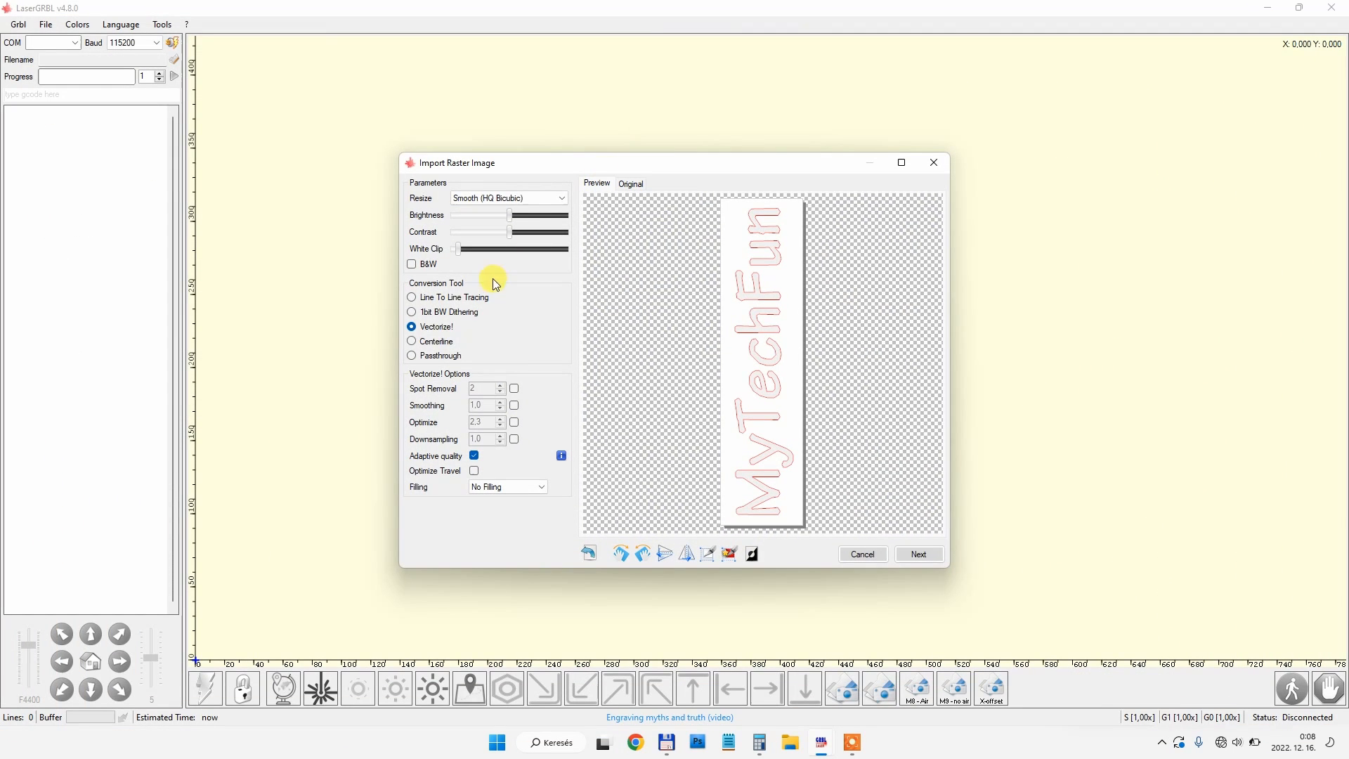
# Choose Vectorize! with No Filling for the vertical MyTechFun text image
pyautogui.click(917, 553)
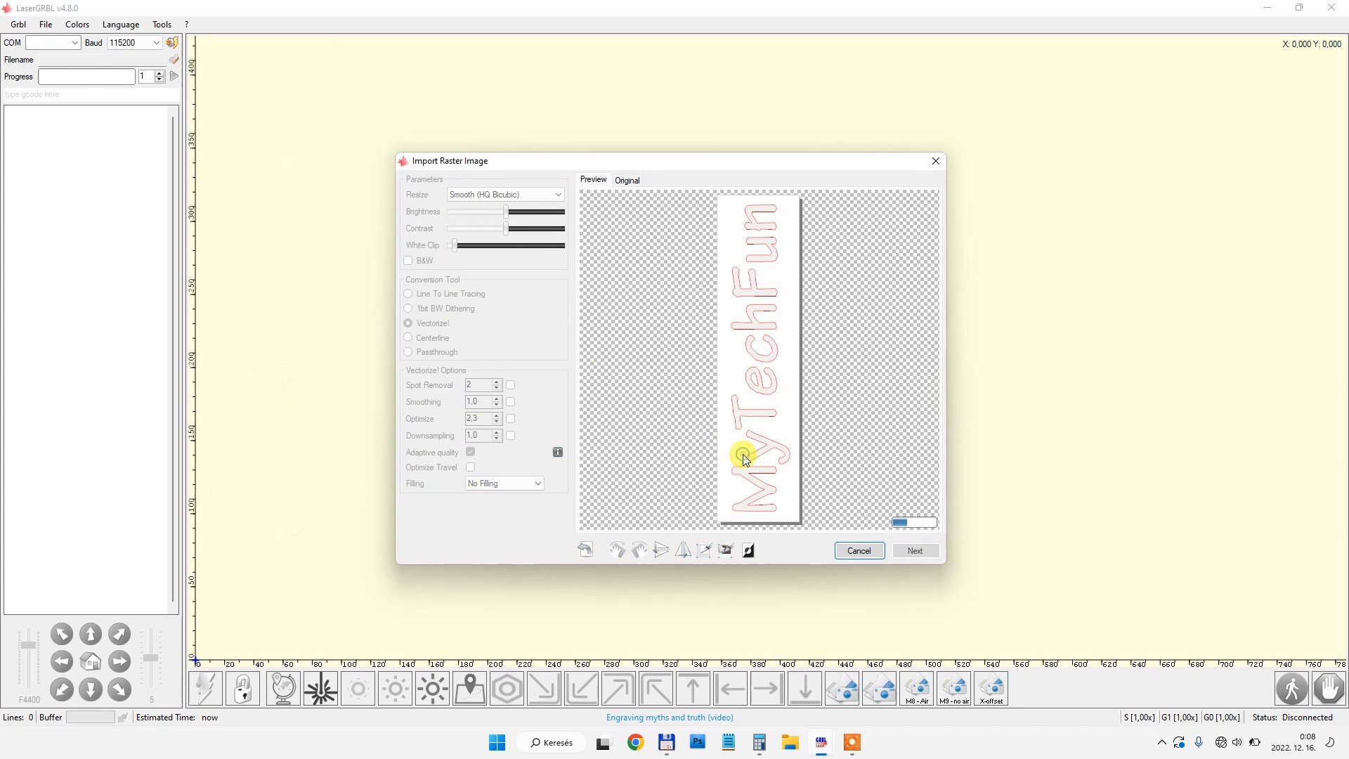
pyautogui.click(915, 551)
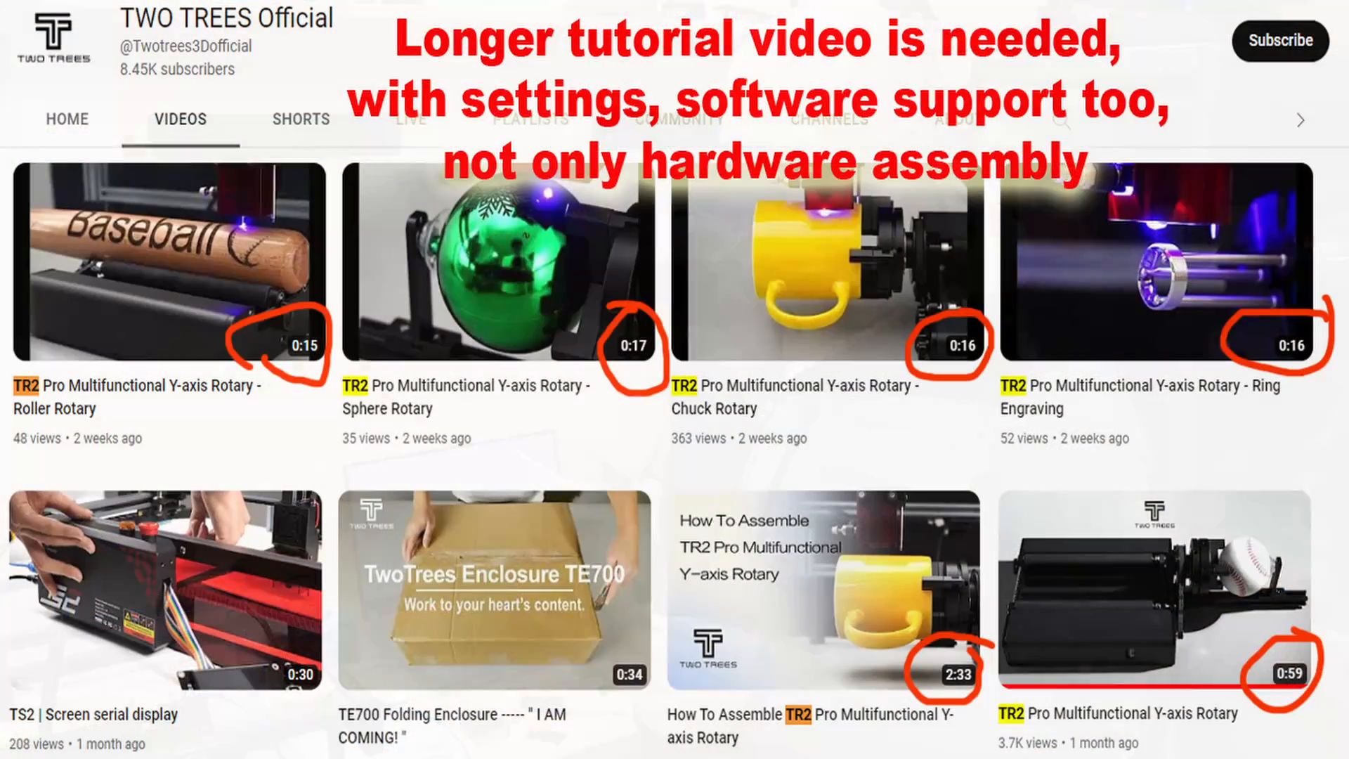
pyautogui.scroll(-3)
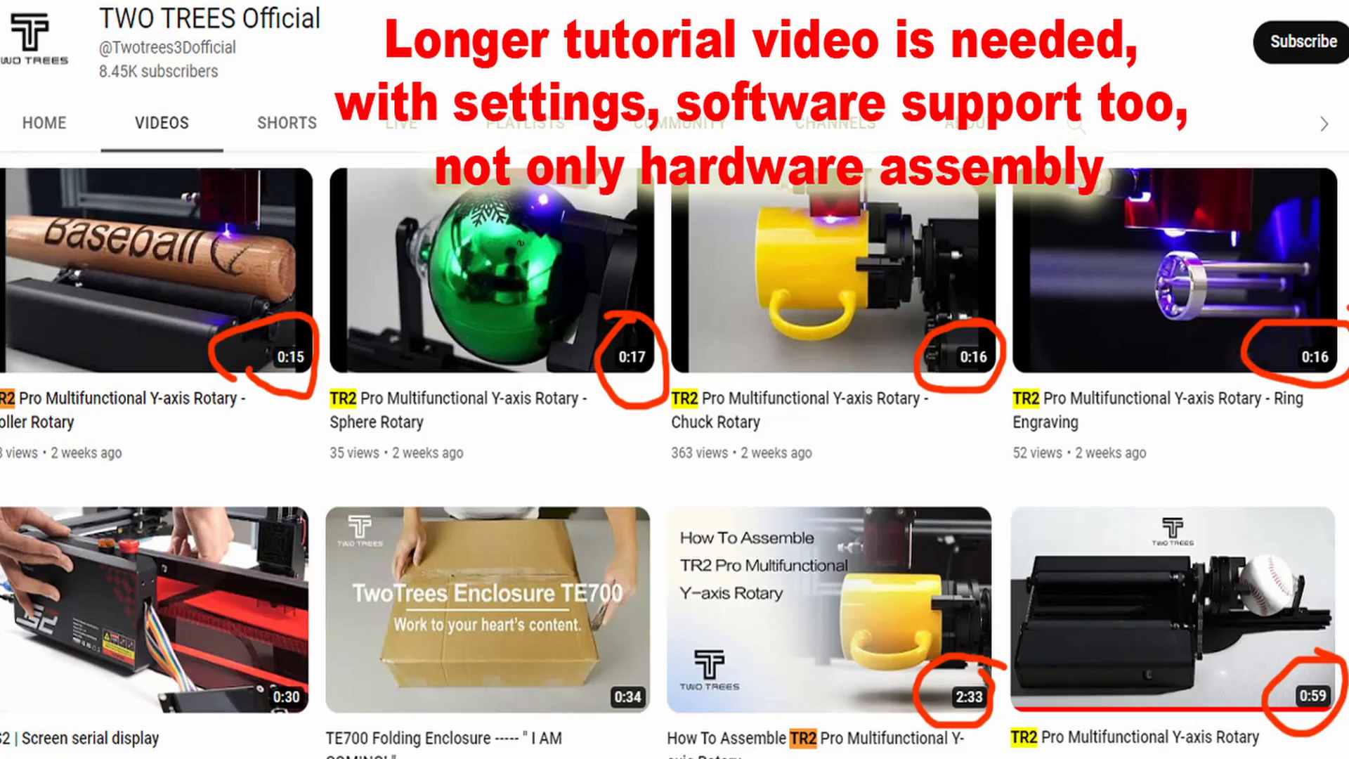